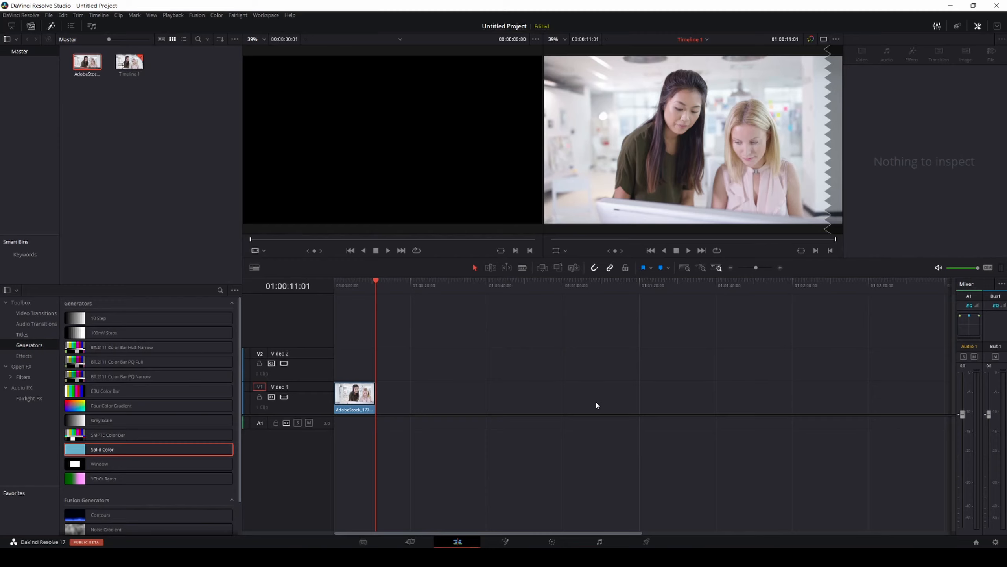
Step: Preview the two-women stock clip on V1, then load it on the Color page
left_click(354, 393)
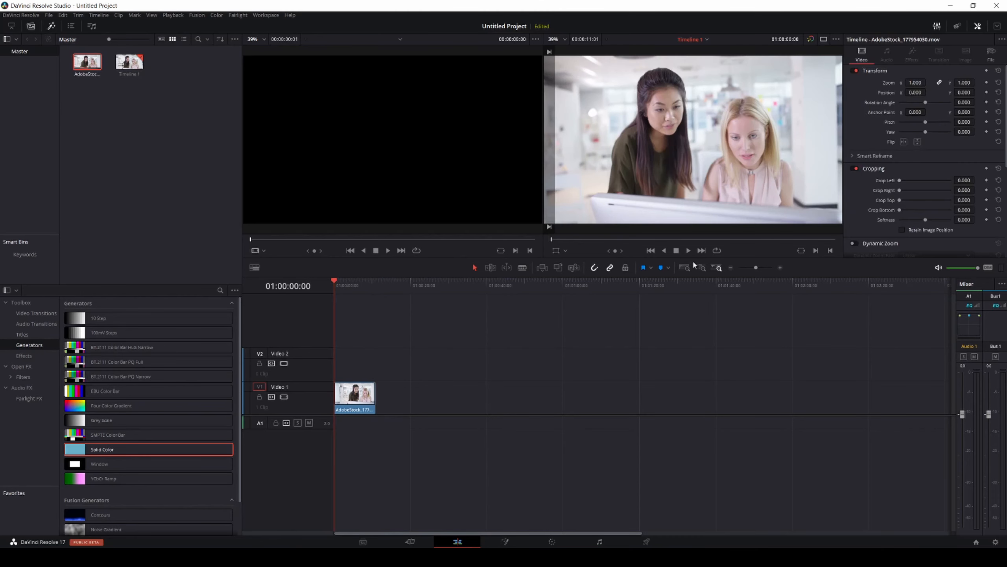
left_click(688, 251)
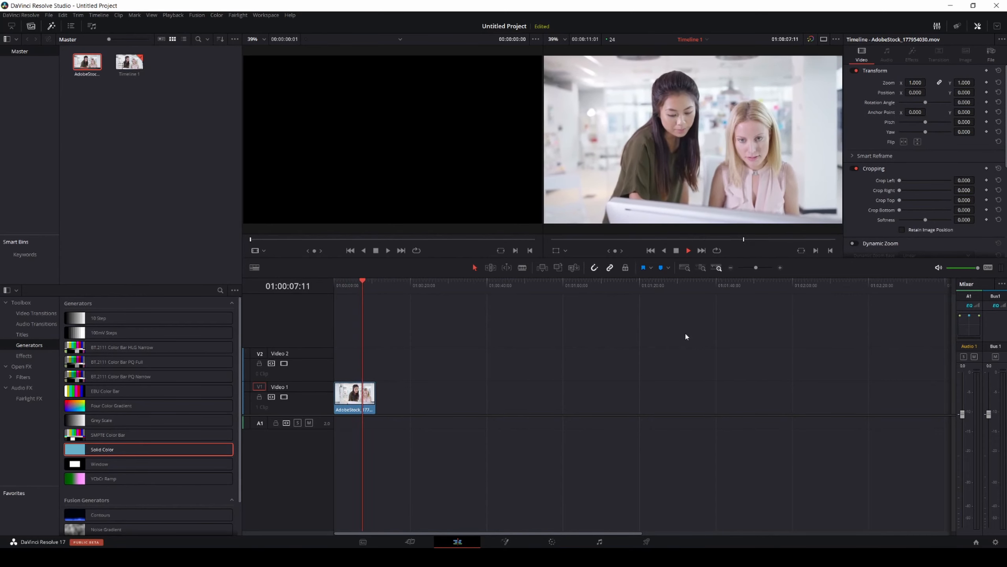
left_click(687, 250)
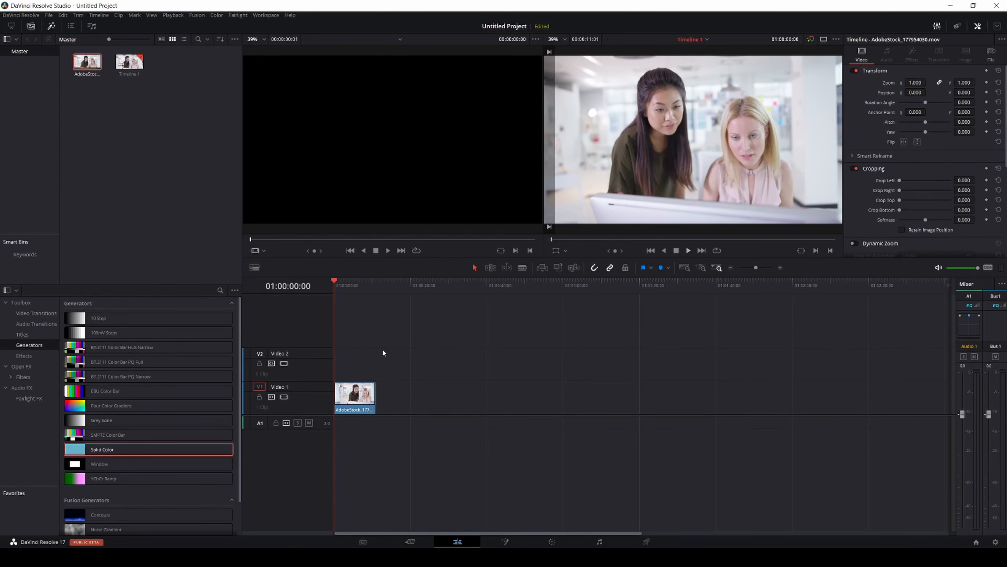
left_click(551, 541)
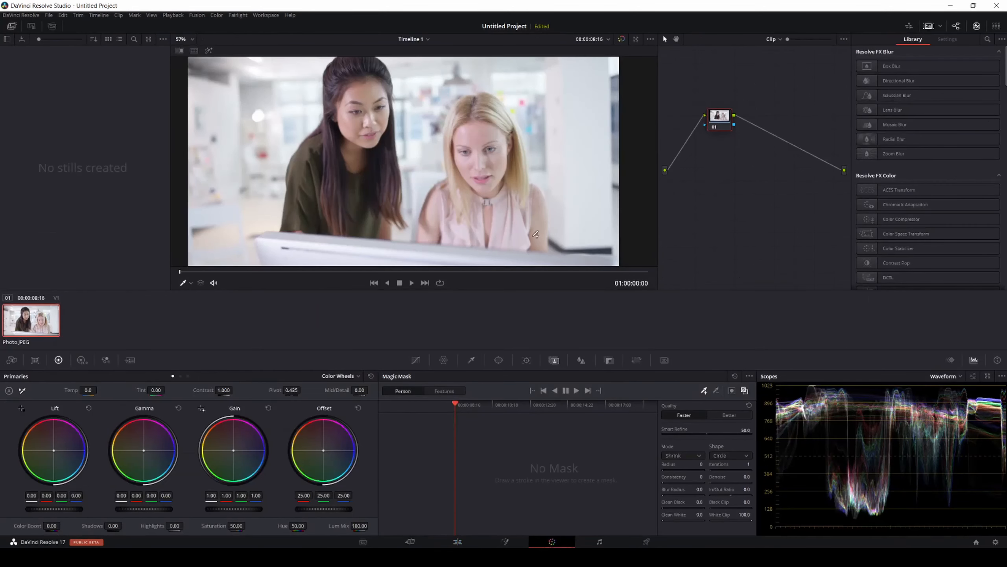
Step: Raise the women's clip to V2 and place a Solid Color generator on V1 beneath it
left_click(183, 282)
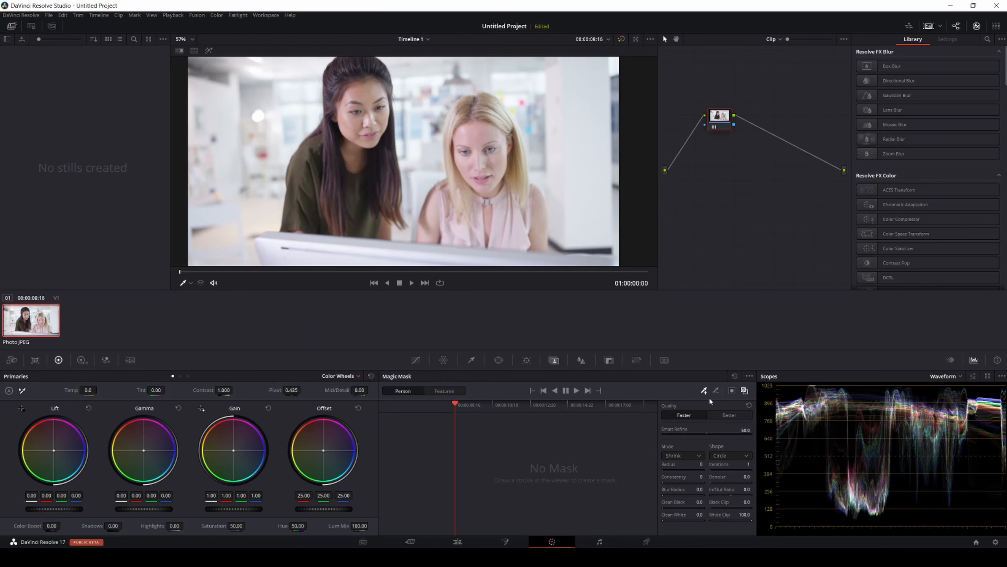
mouse_move(772, 425)
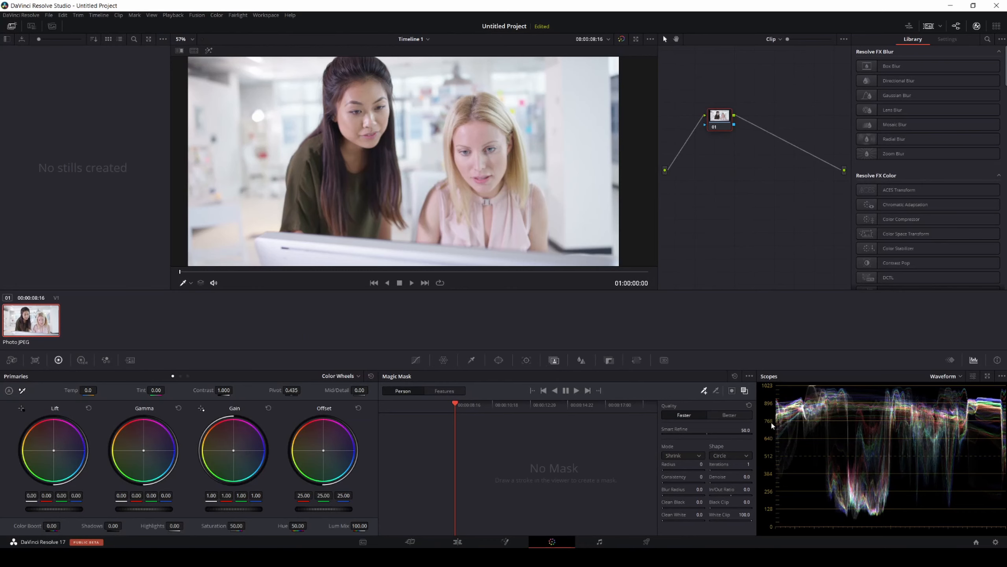
left_click(728, 414)
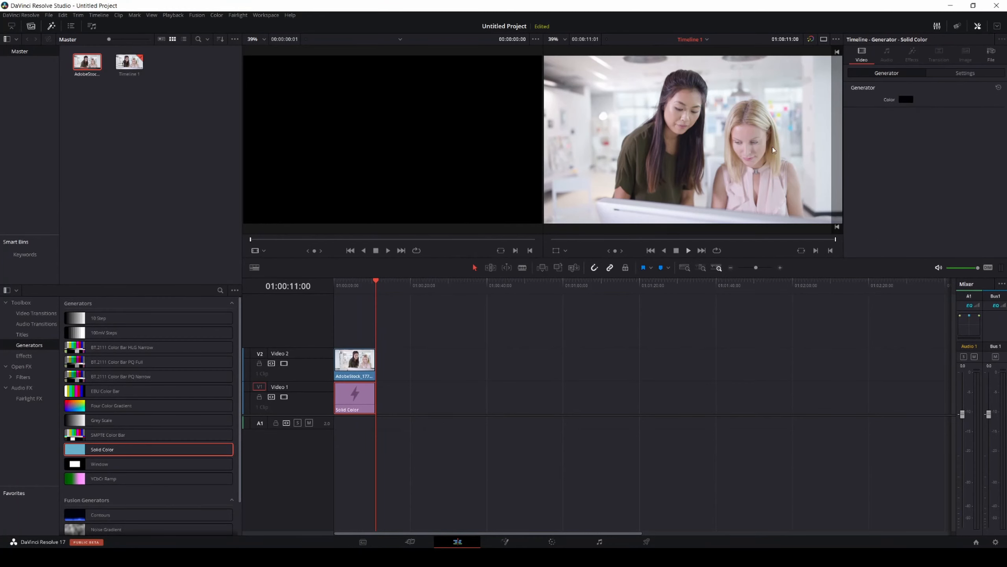
Step: Set the Solid Color generator to gray and move to the Color page for masking
left_click(906, 100)
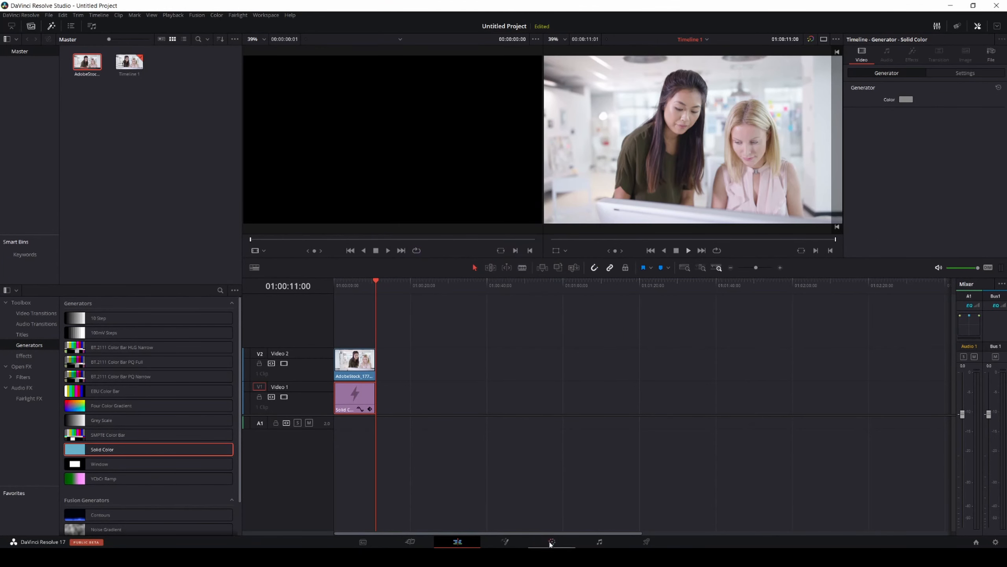
left_click(551, 541)
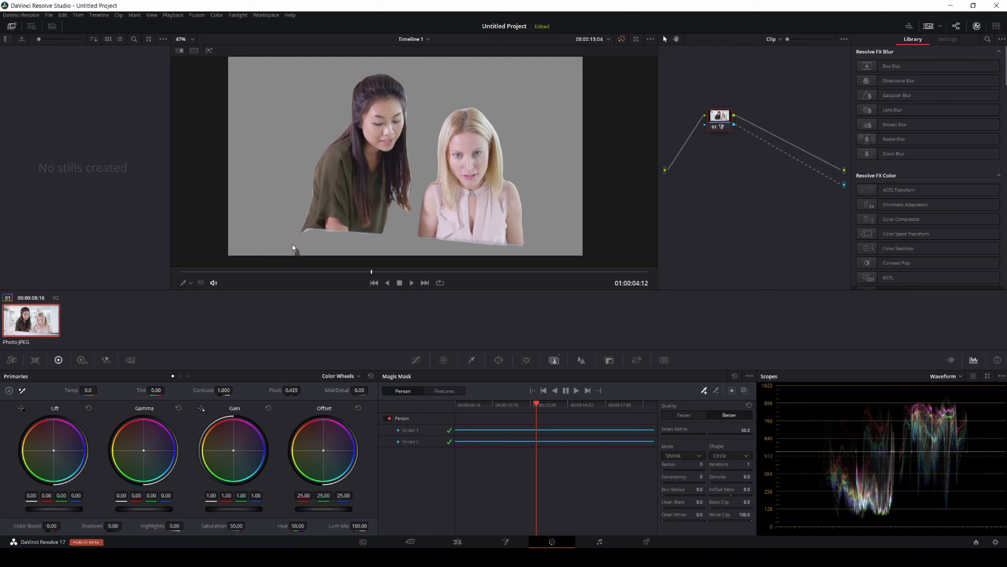
mouse_move(318, 197)
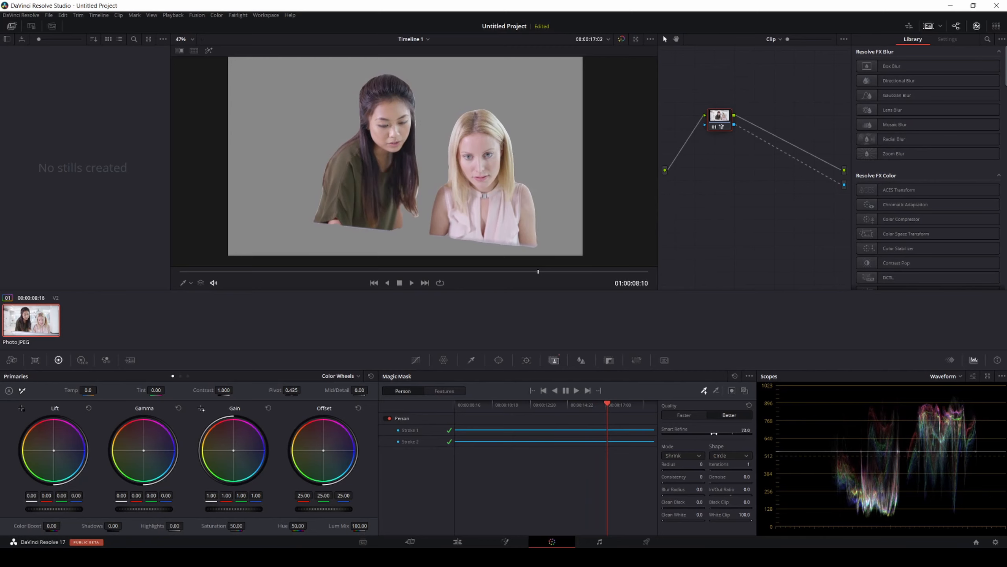
Step: Soften the Magic Mask edges with Smart Refine 61.5, Blur Radius 50 and Clean Black 50
left_click_drag(732, 432, 744, 431)
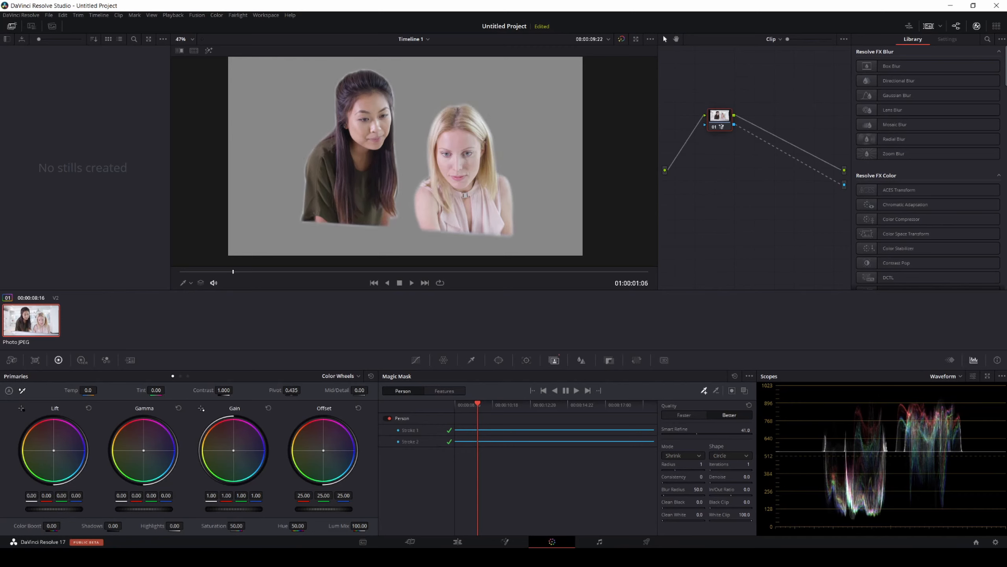
left_click_drag(715, 429, 739, 429)
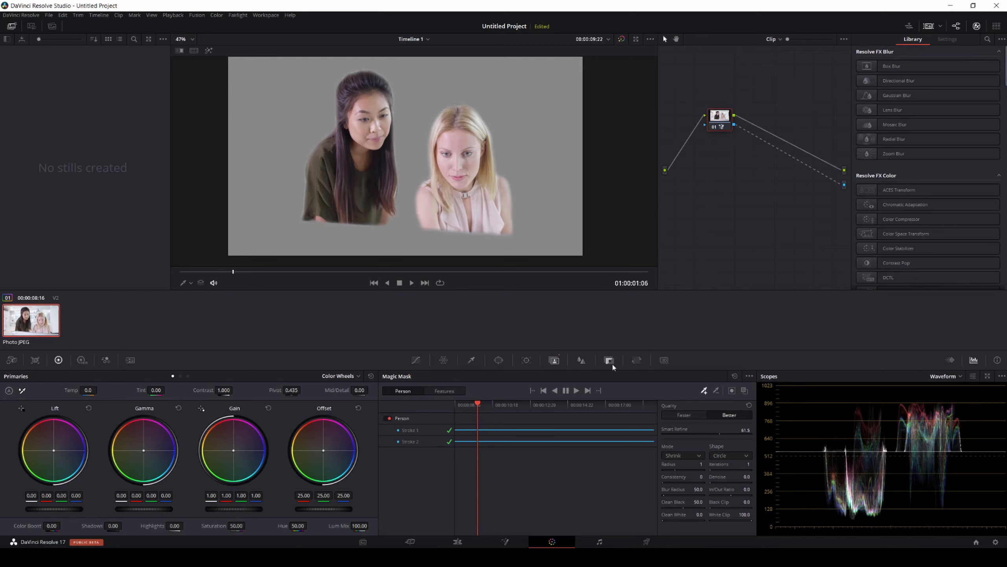
left_click(410, 283)
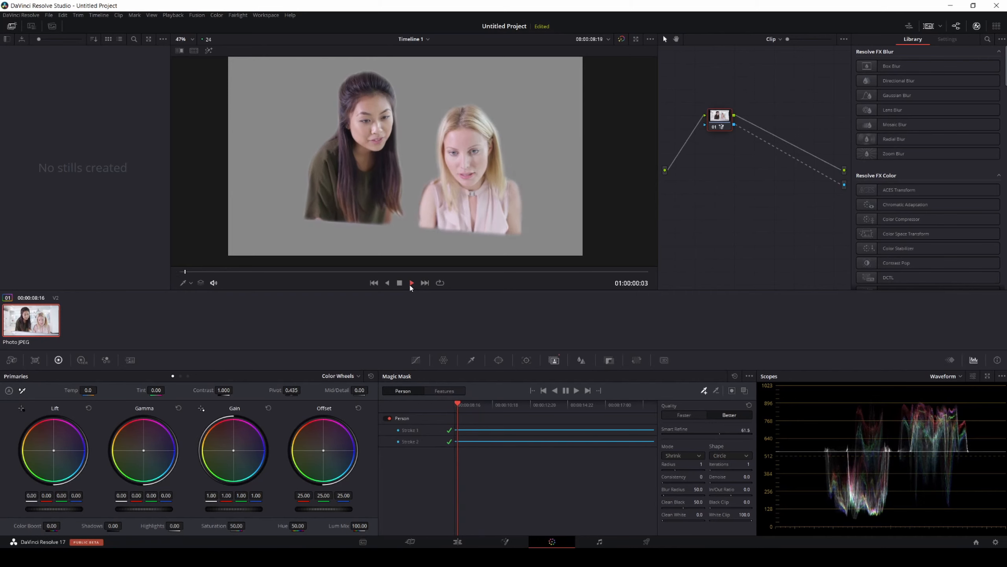
left_click(410, 282)
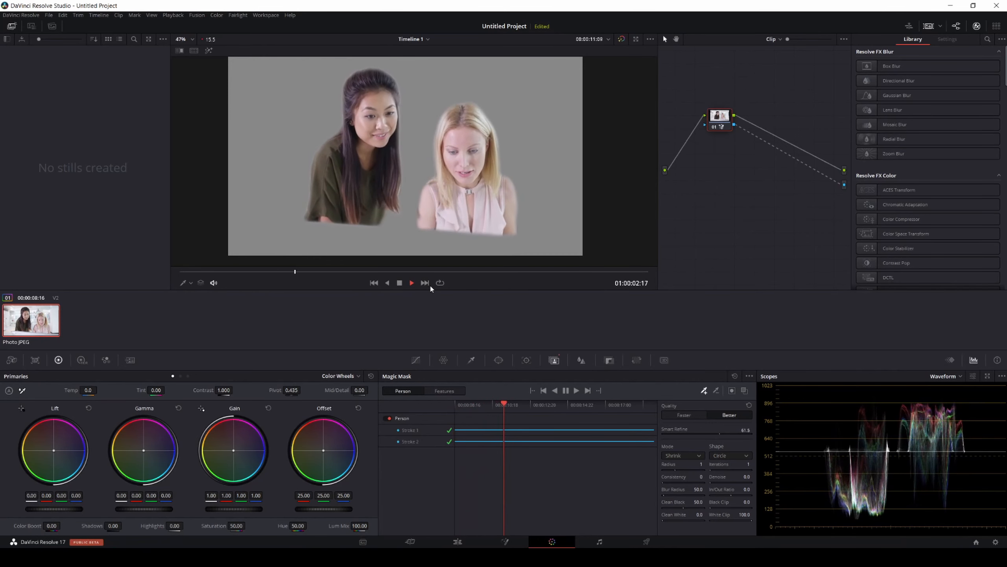
left_click(411, 283)
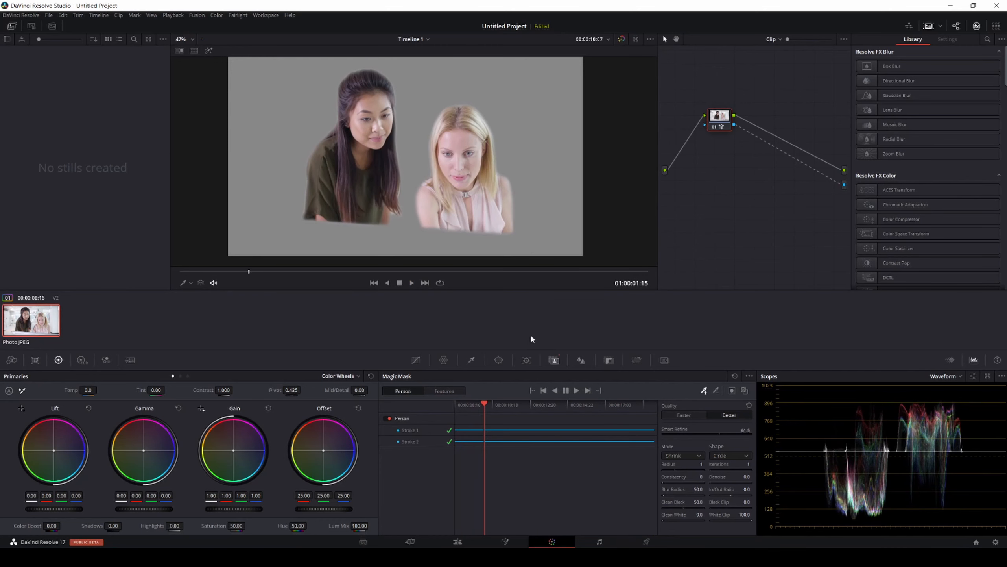
mouse_move(479, 335)
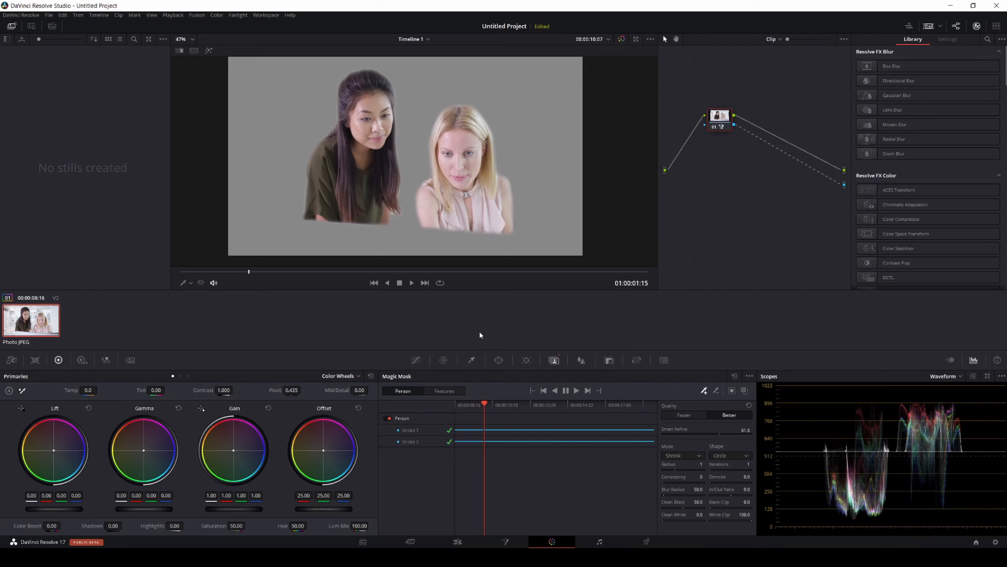
mouse_move(498, 357)
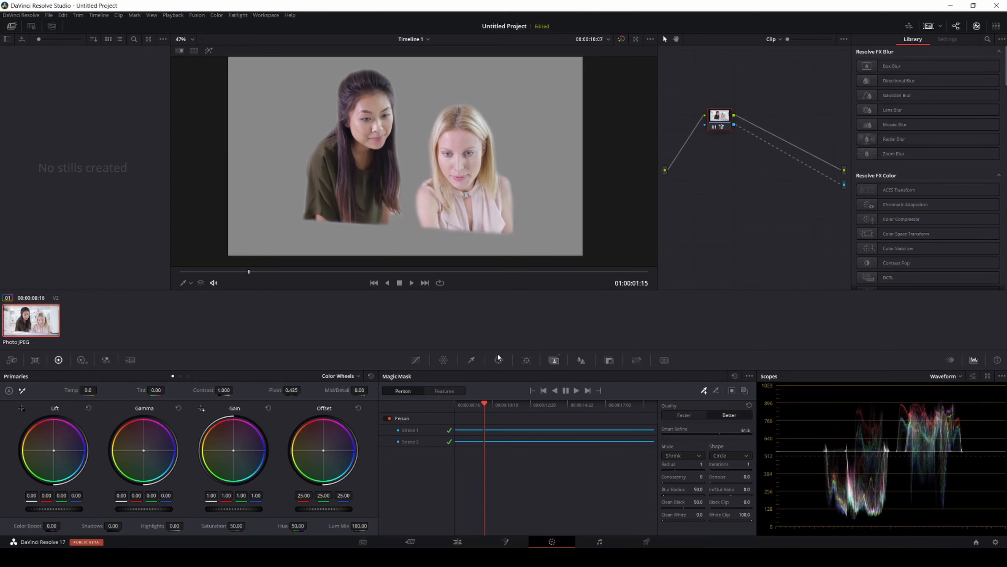